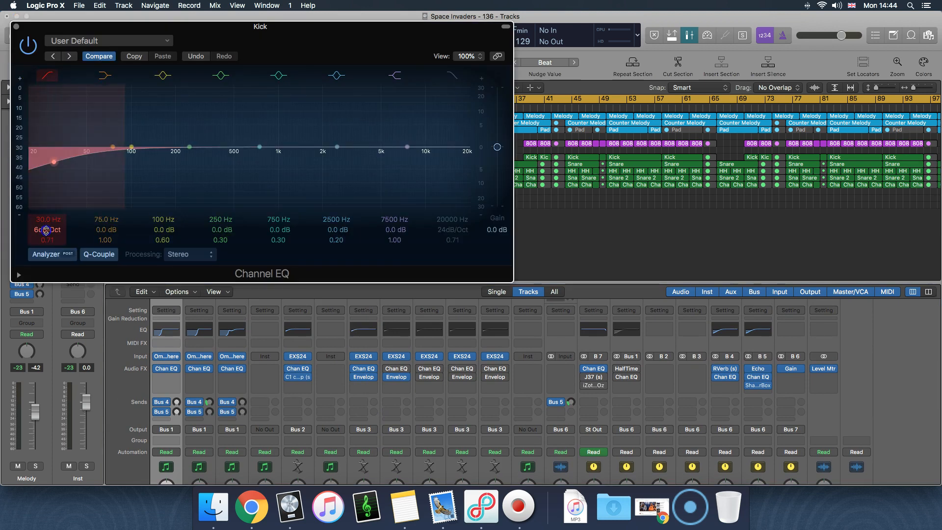
Set the Kick Channel EQ's low-cut band to 45 Hz with a 48 dB/Oct slope
left_click_drag(54, 161, 70, 177)
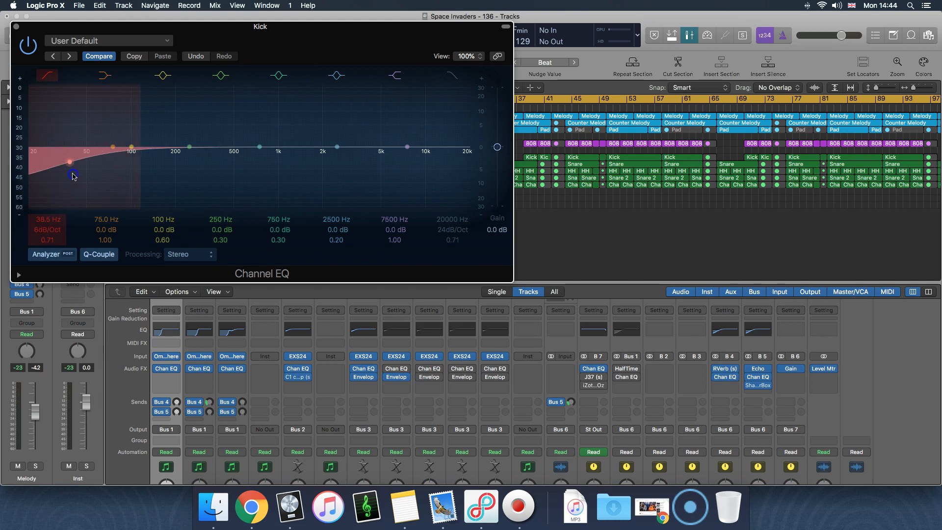
left_click_drag(72, 176, 82, 172)
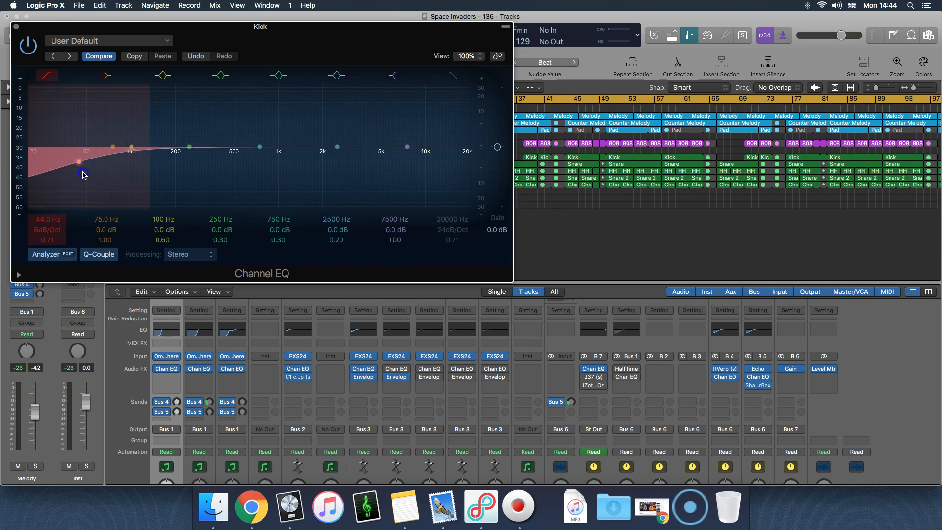
left_click_drag(78, 162, 81, 163)
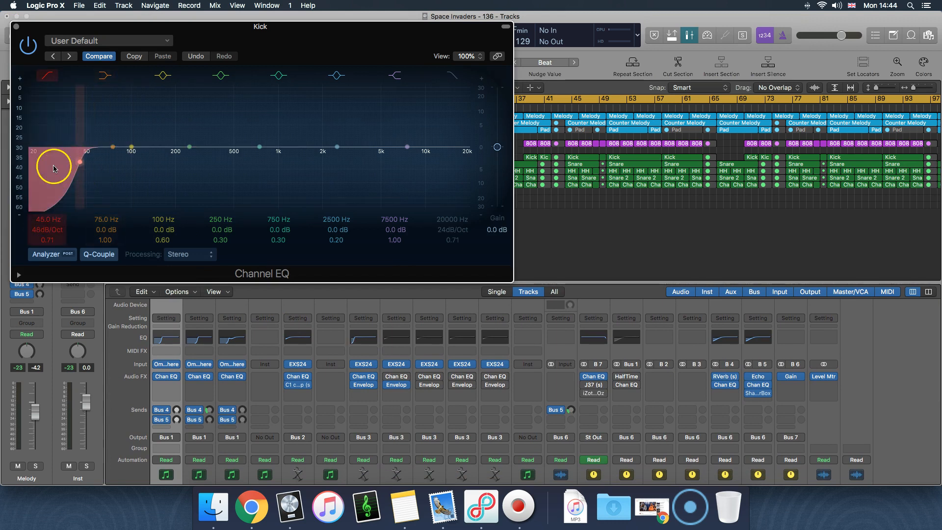
left_click_drag(54, 168, 33, 198)
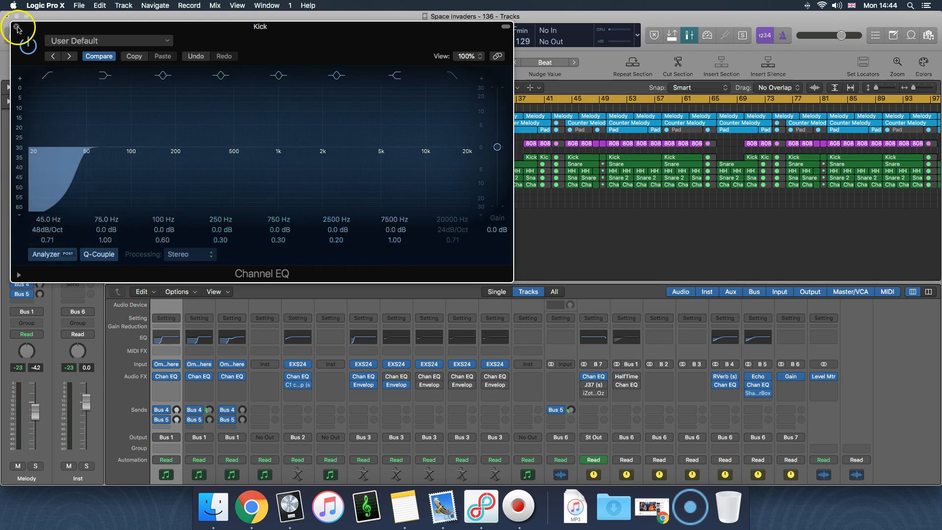
Close the Kick's Channel EQ and play the project from the start, stopping around bar 9
left_click(16, 28)
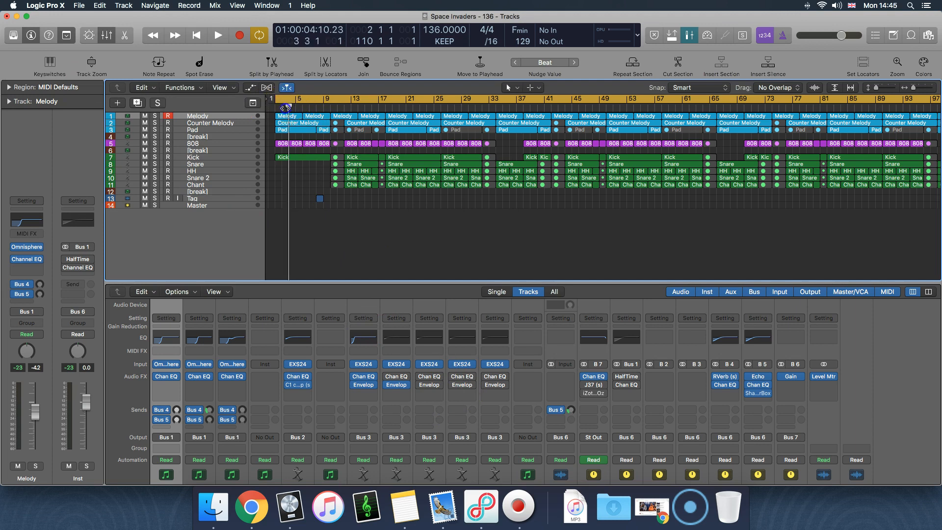
left_click(330, 98)
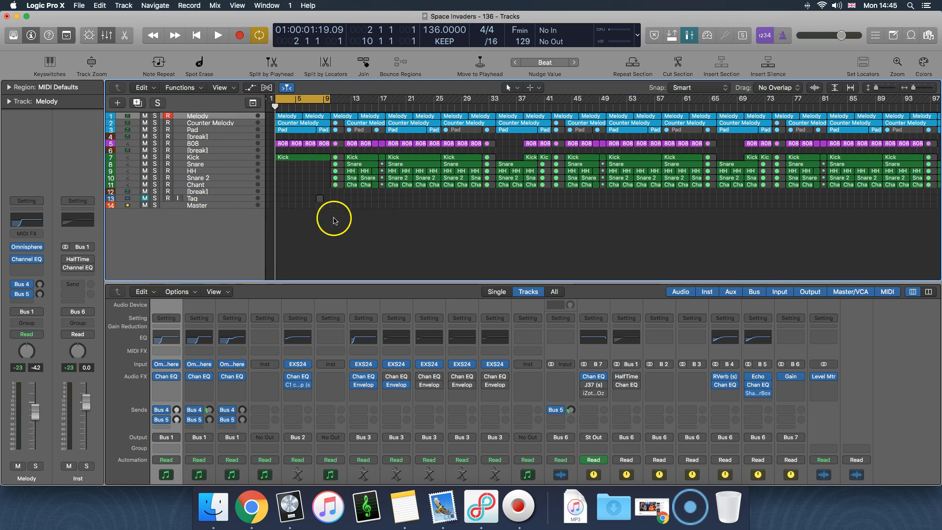
left_click(218, 35)
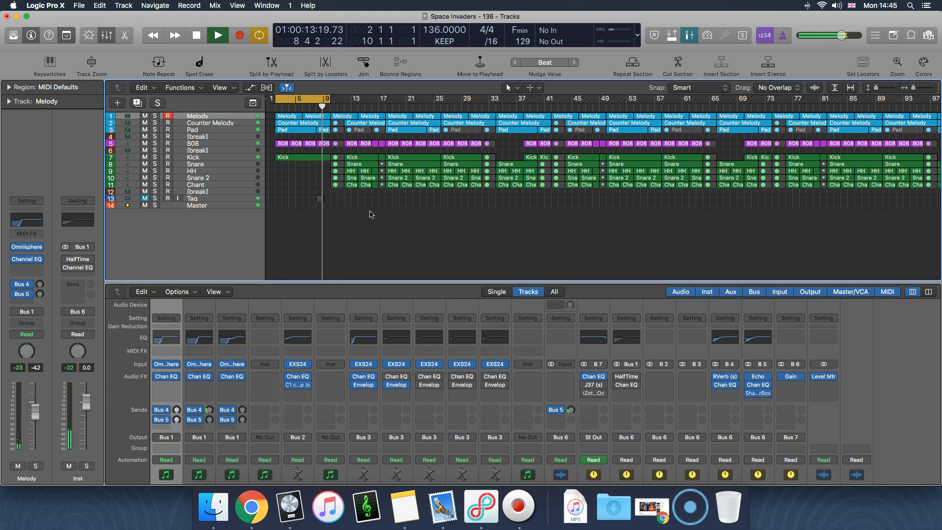
left_click(218, 35)
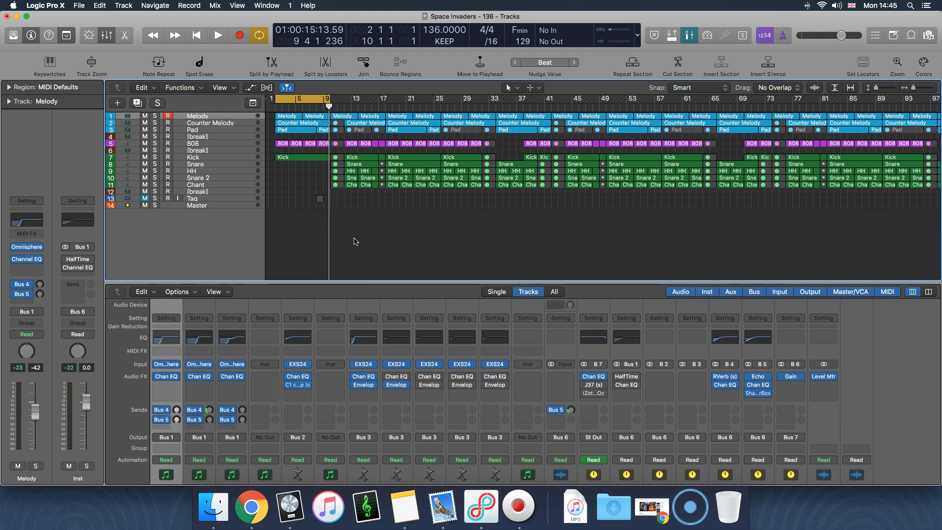
mouse_move(365, 224)
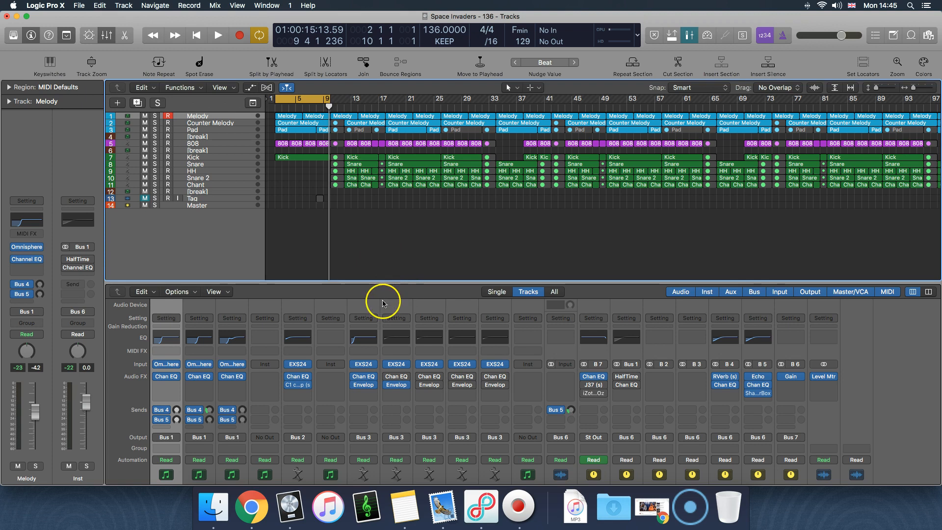
mouse_move(421, 250)
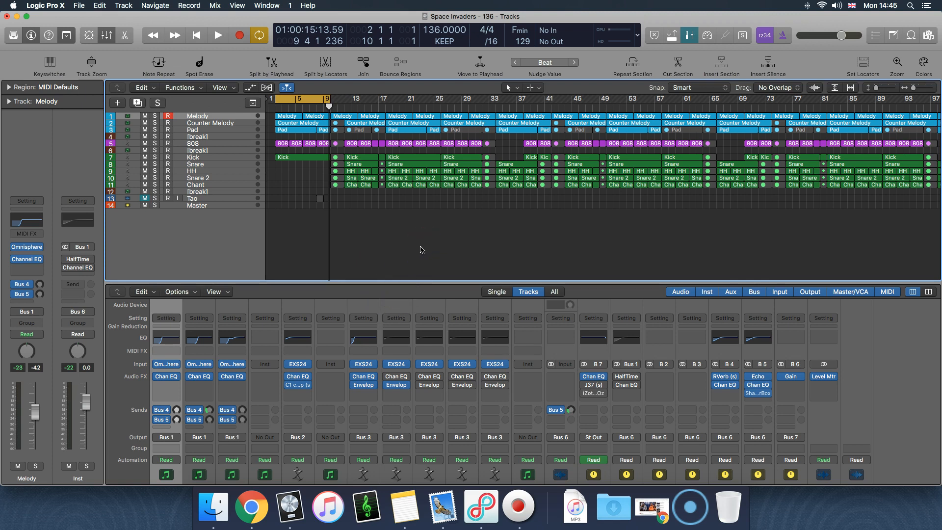
mouse_move(361, 344)
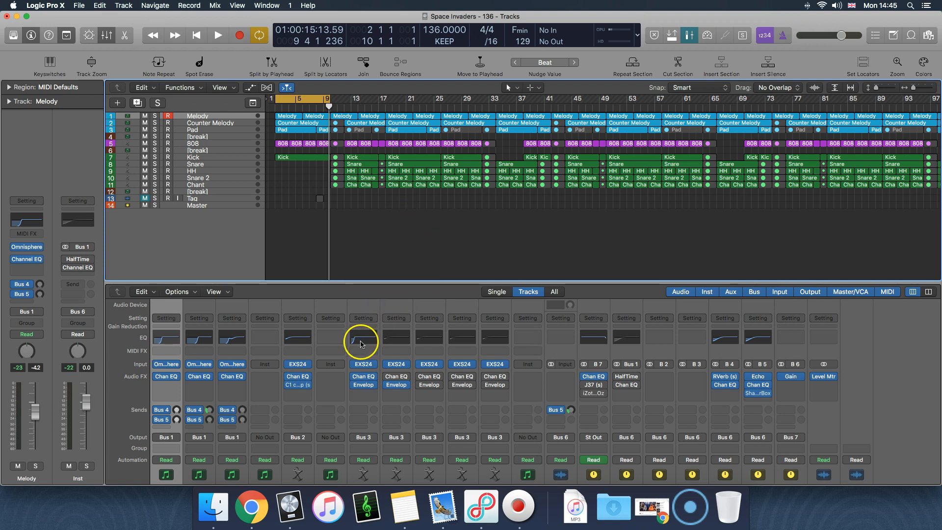
mouse_move(359, 333)
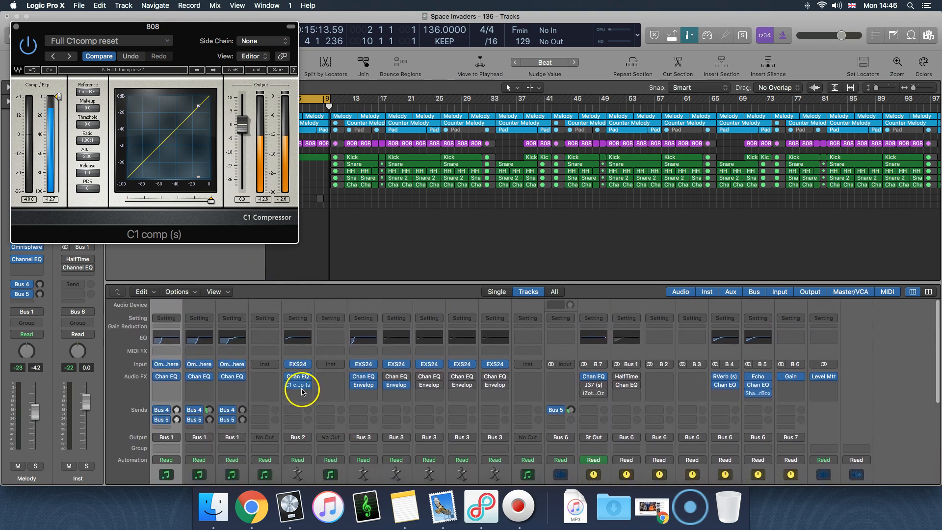
Sidechain the 808's C1 compressor to Inst 5 and rough in its release and threshold
left_click(287, 41)
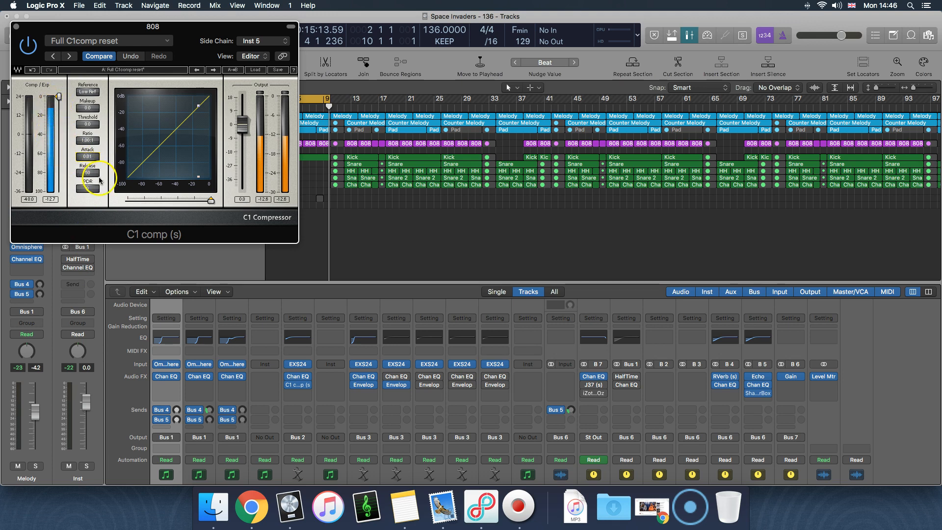
left_click_drag(88, 172, 91, 184)
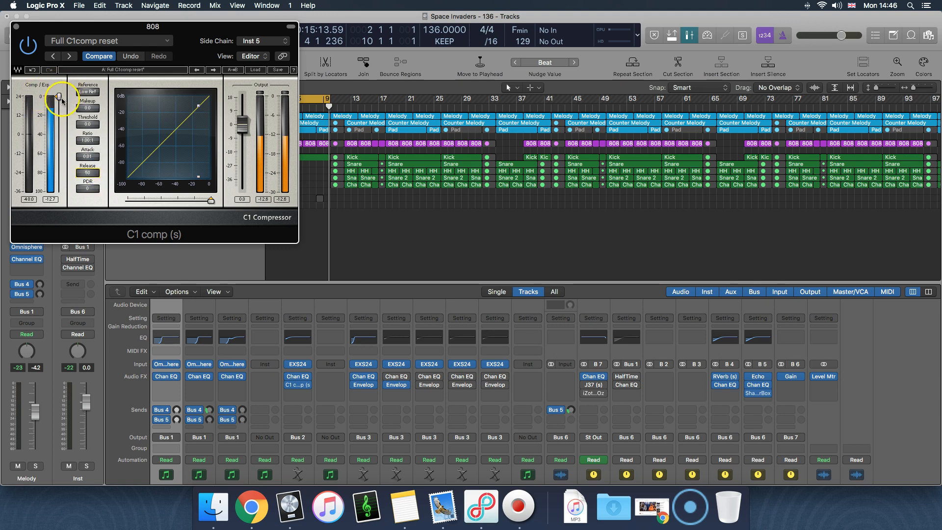
left_click_drag(58, 98, 57, 108)
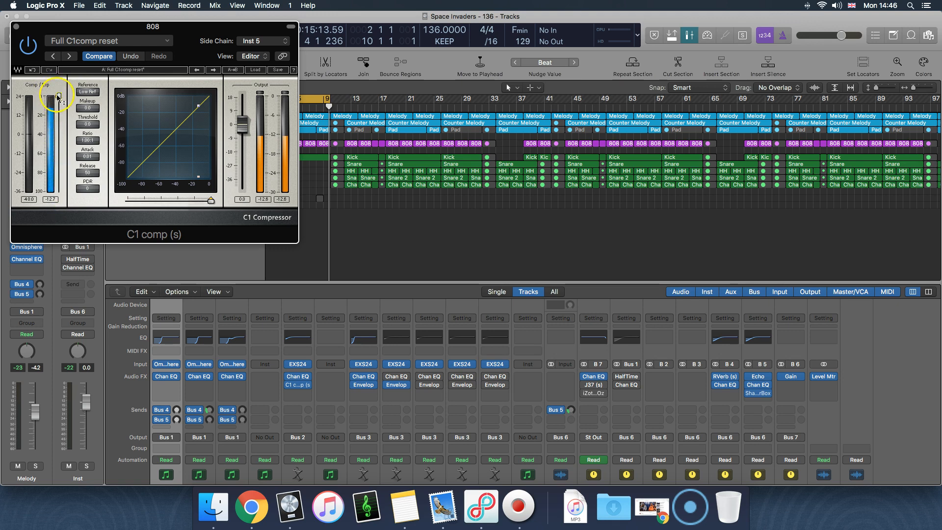
left_click_drag(57, 96, 47, 162)
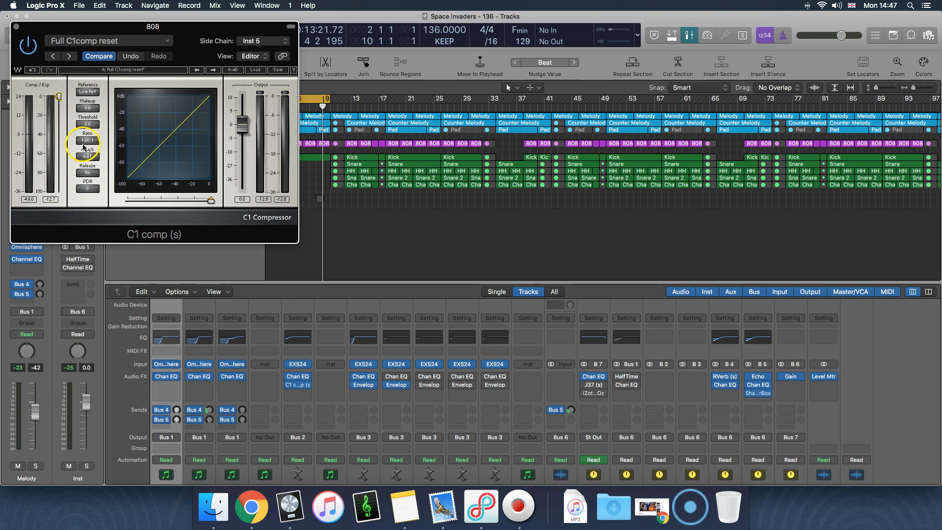
Lower the 808 compressor's threshold to about -40 dB and adjust its ratio and release
left_click_drag(87, 140, 91, 136)
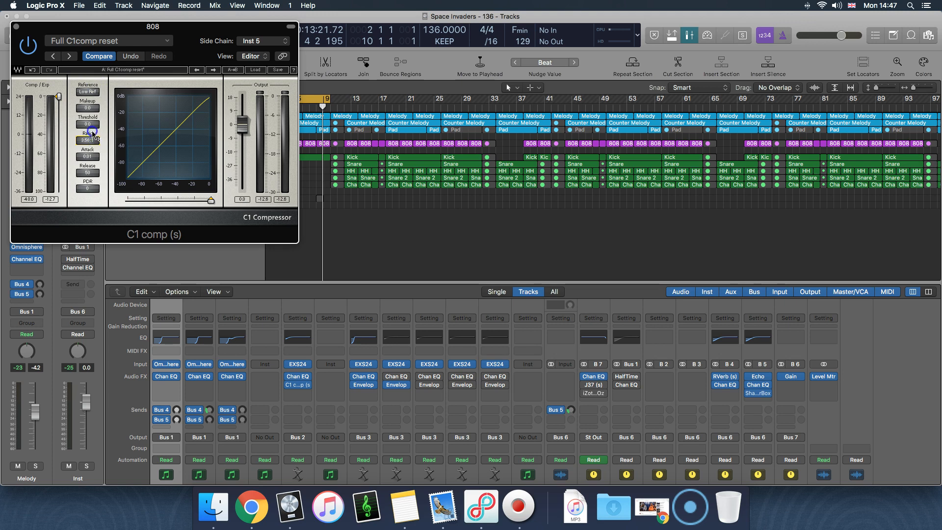
left_click_drag(87, 125, 87, 117)
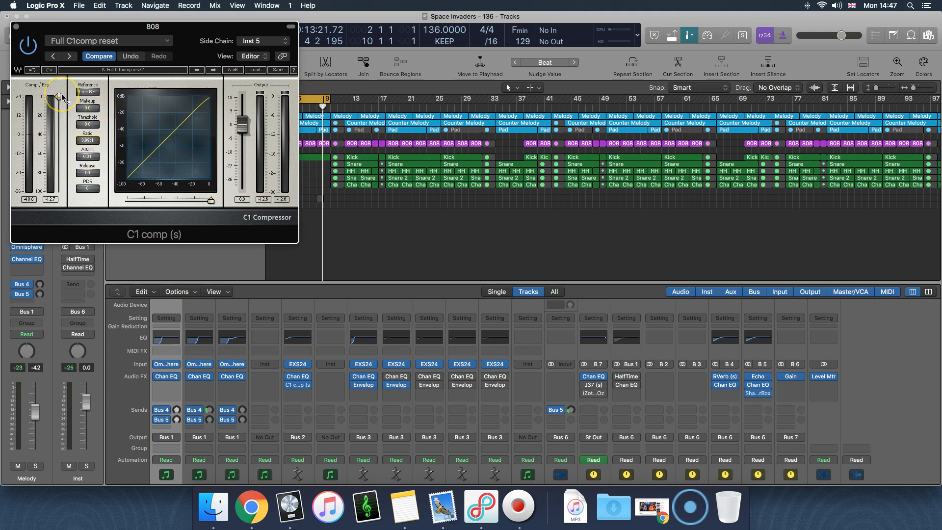
left_click_drag(59, 99, 59, 126)
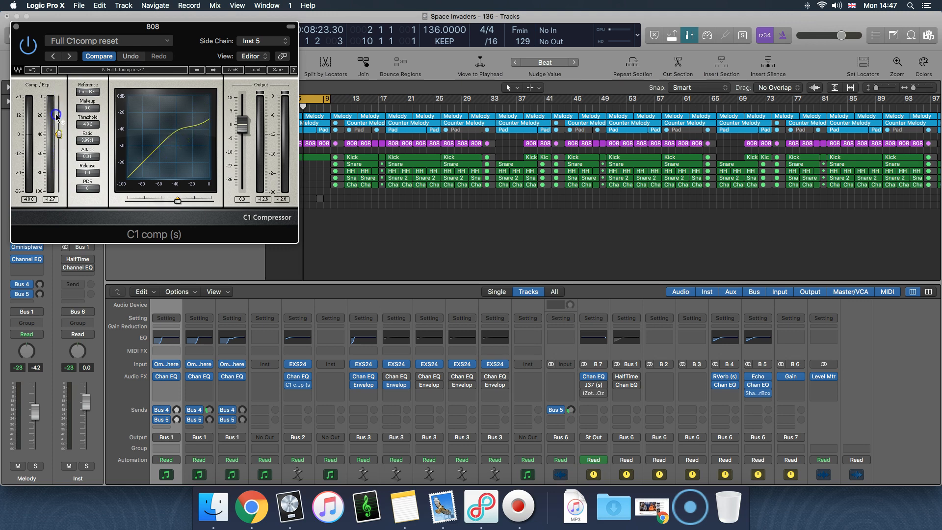
left_click_drag(58, 117, 58, 128)
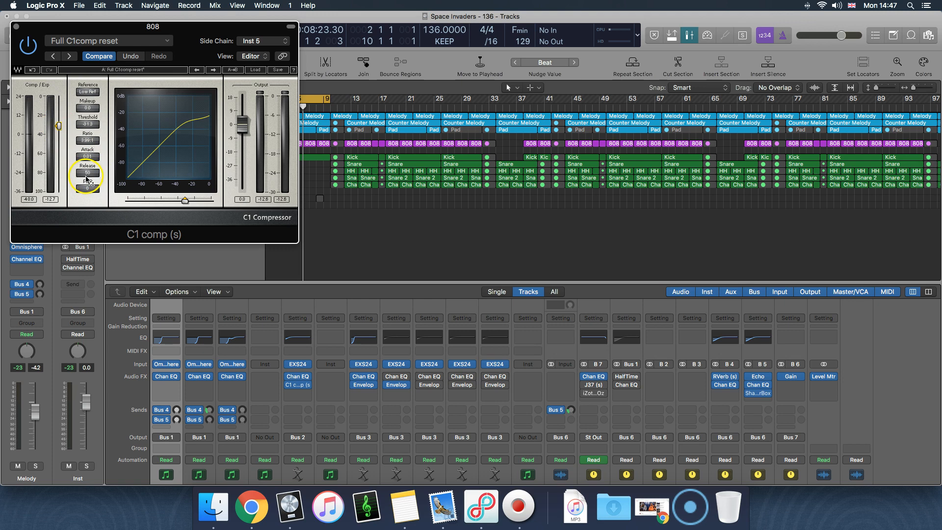
left_click_drag(88, 179, 87, 186)
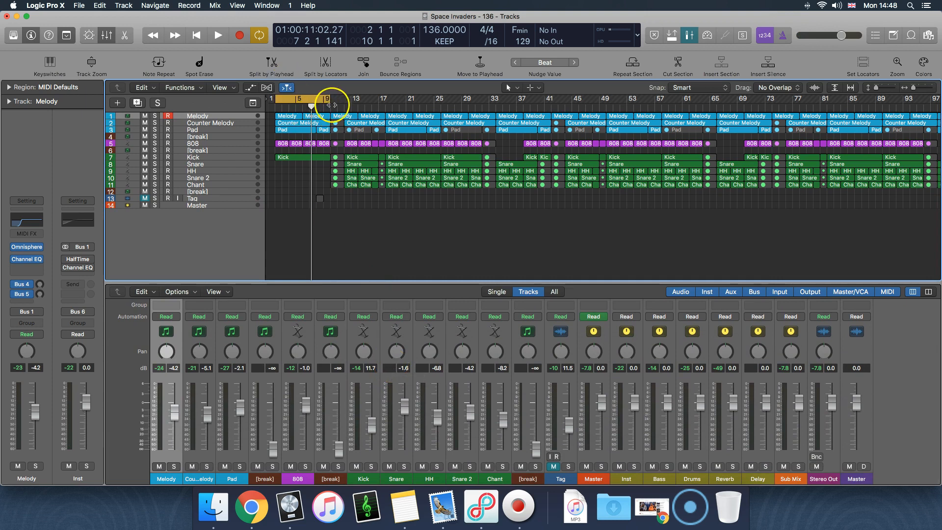
Extend the cycle region from bar 5 across more bars and play the mix past bar 17
left_click_drag(327, 98, 354, 98)
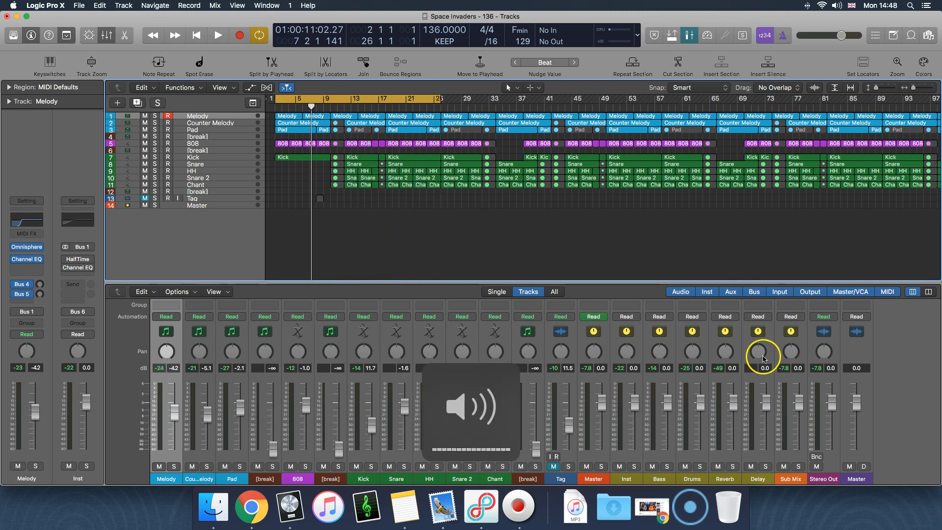
left_click(217, 35)
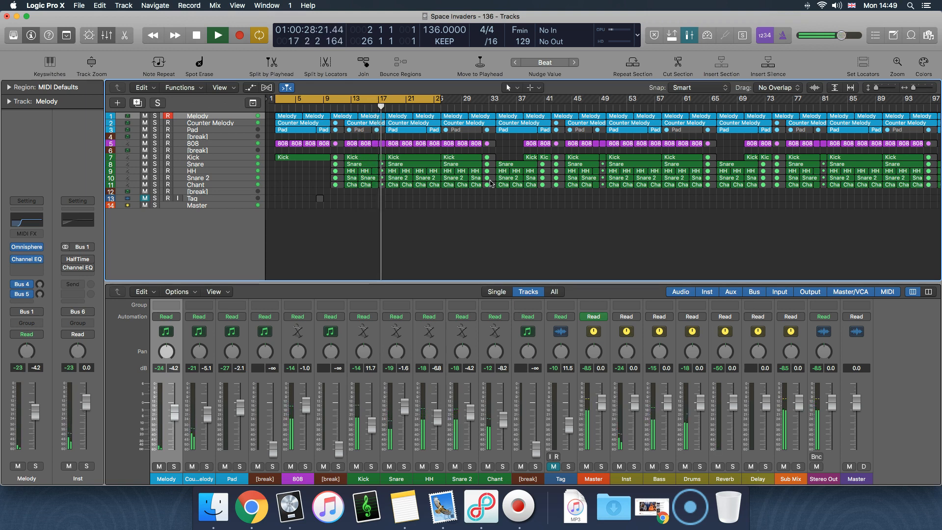
left_click(194, 35)
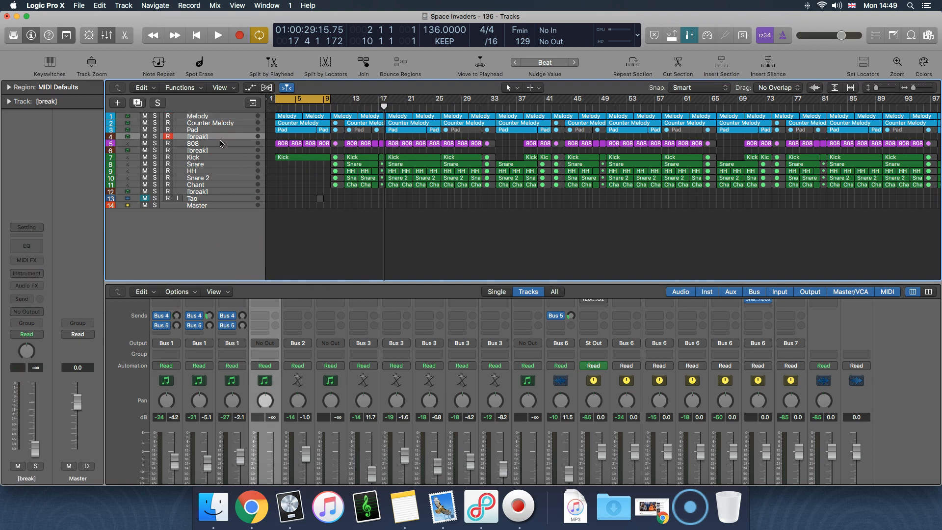
Select the 808 track and toggle its C1 compressor bypass on and off during playback
left_click(199, 143)
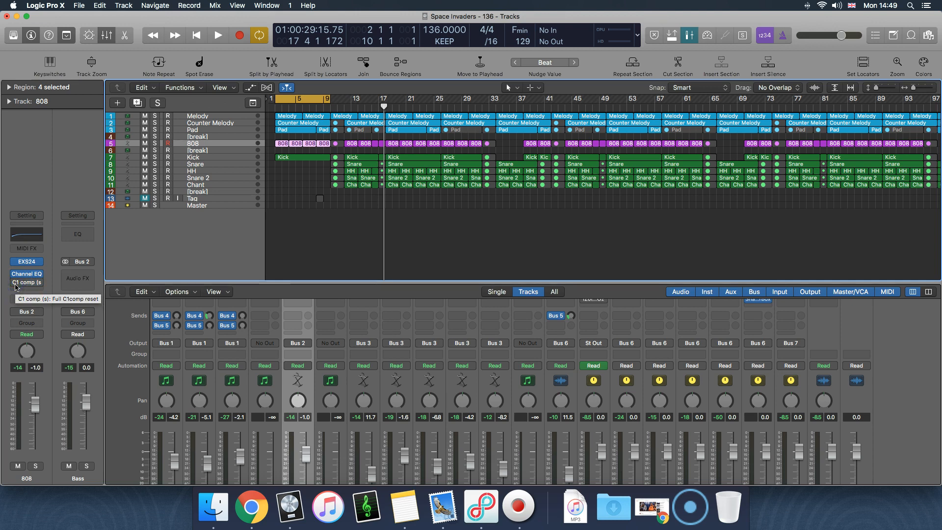
left_click(216, 36)
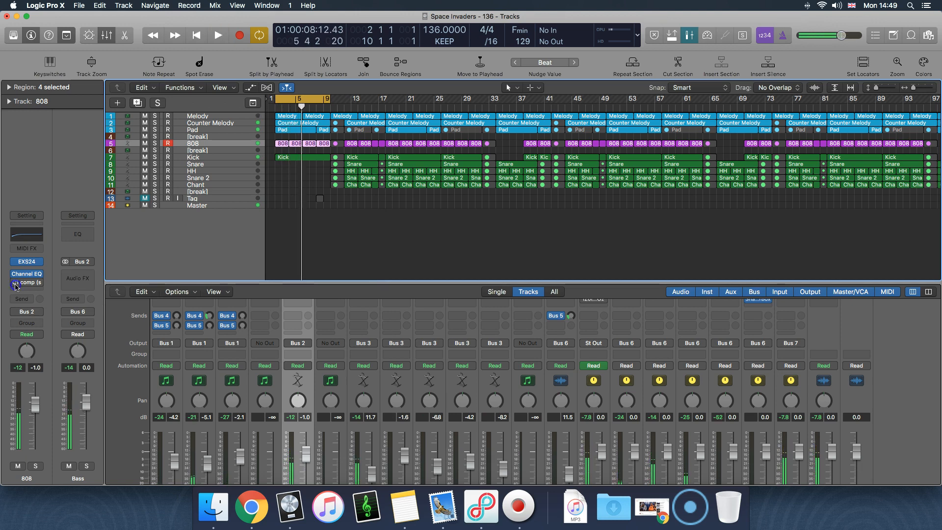
left_click(217, 35)
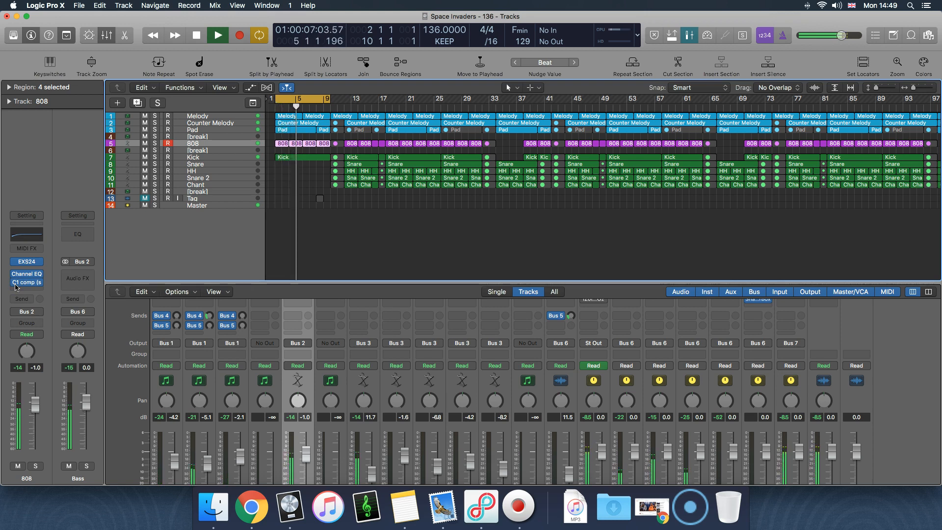
left_click(217, 34)
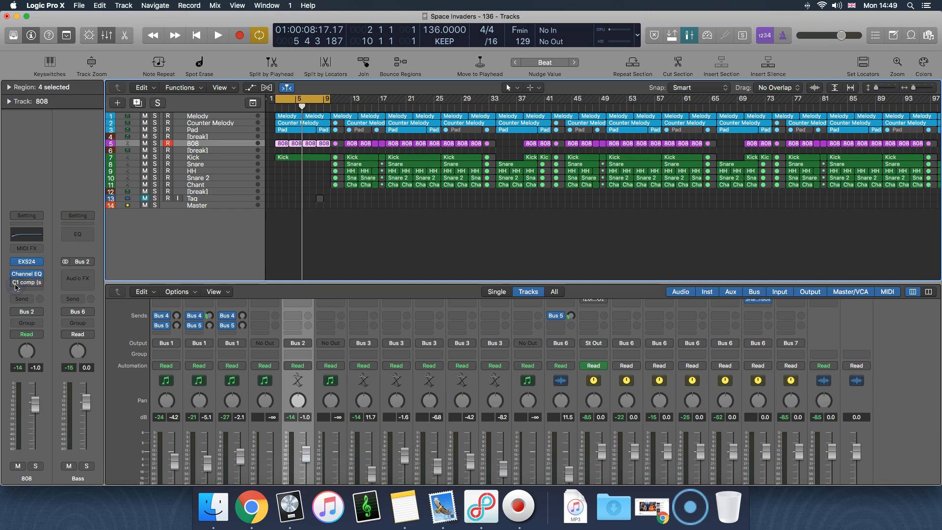
Keep A/B-ing the 808 compressor bypass against the kick, leaving it active
left_click(217, 35)
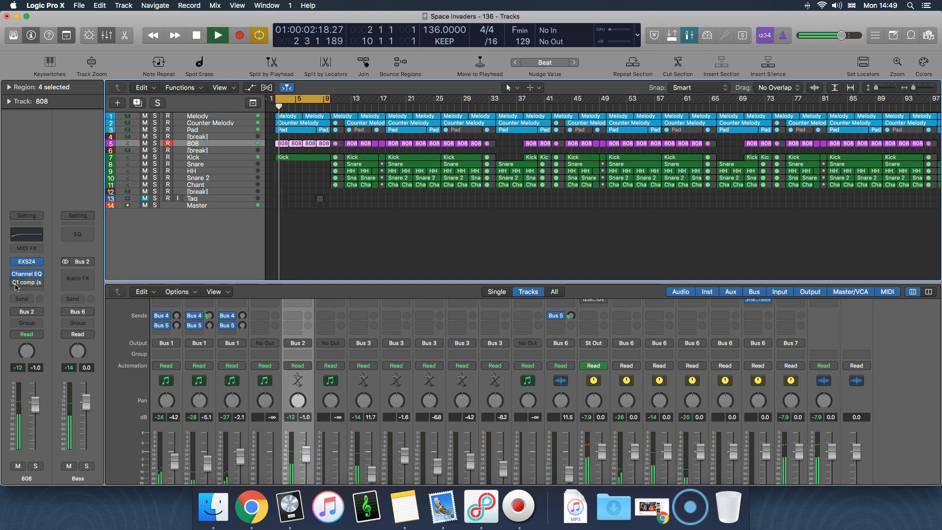
left_click(194, 36)
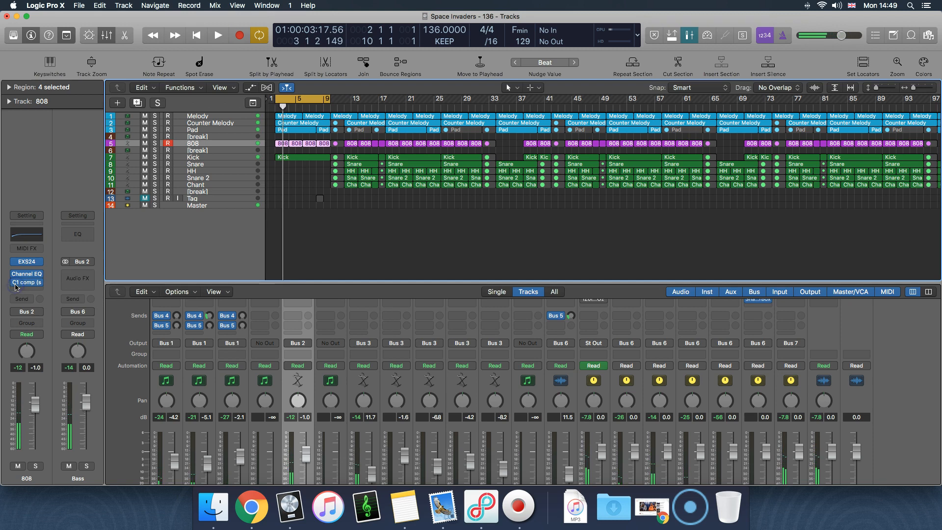
left_click(217, 35)
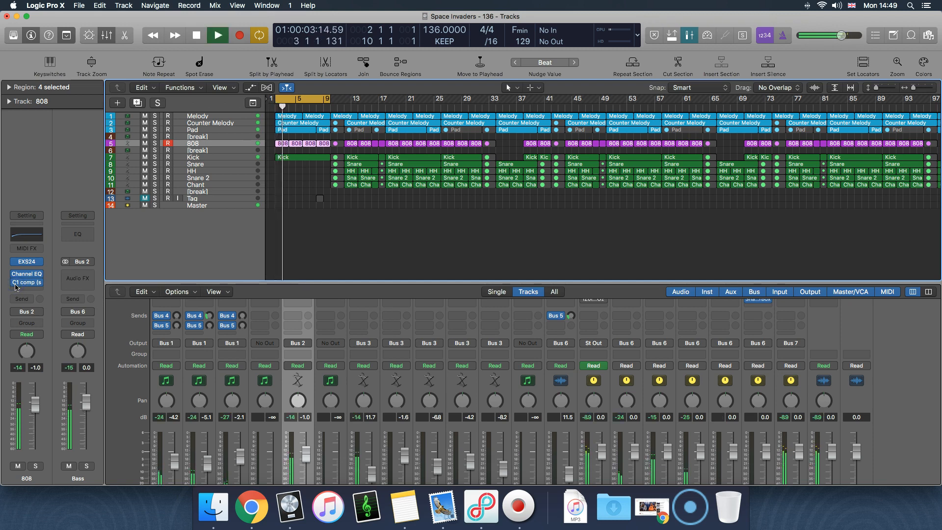
left_click(194, 35)
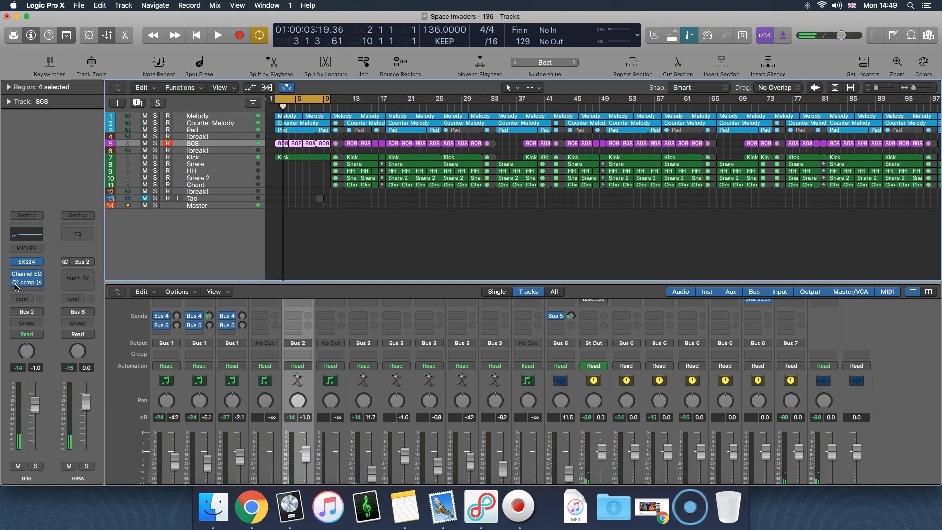